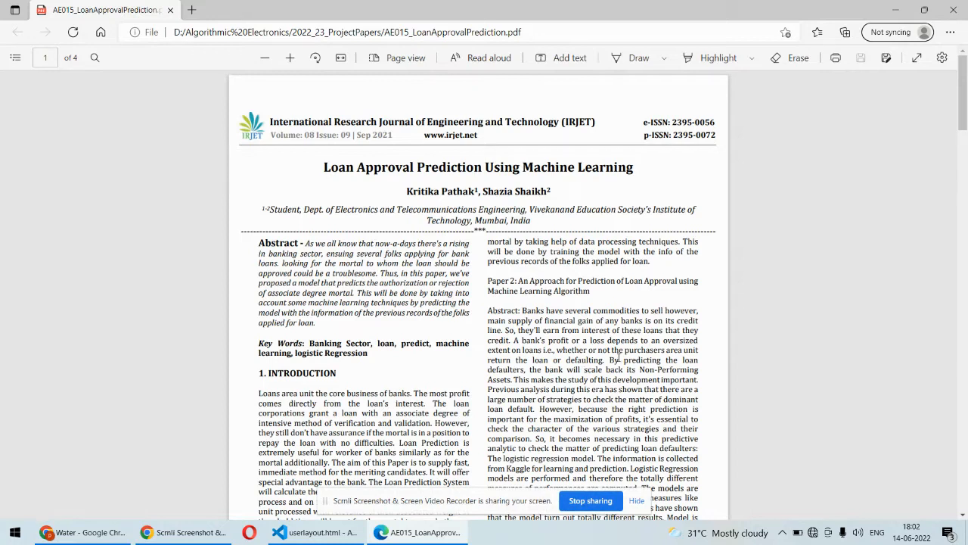
mouse_move(872, 265)
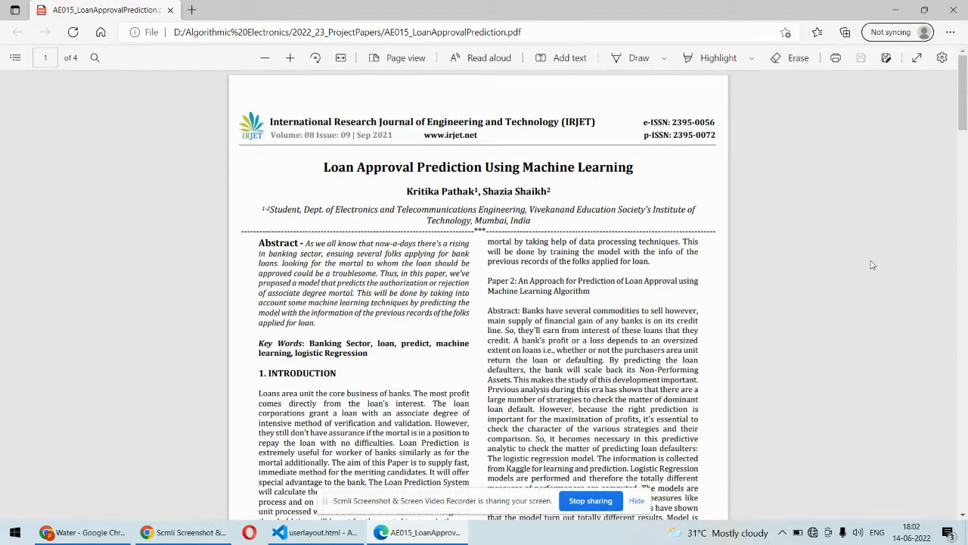
mouse_move(825, 257)
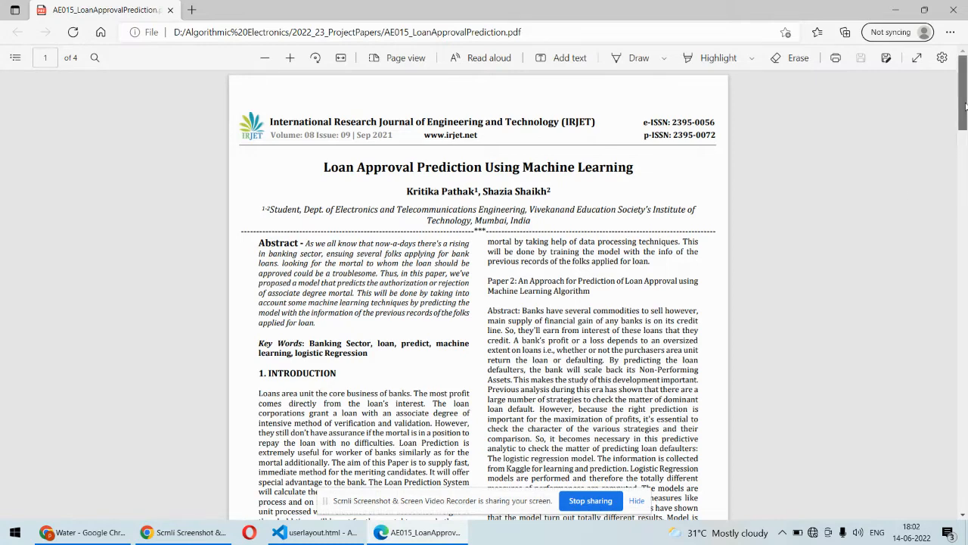
Step: Scroll through the project and bring up the mySite.py Flask script with its imports and routes
scroll(down, 3)
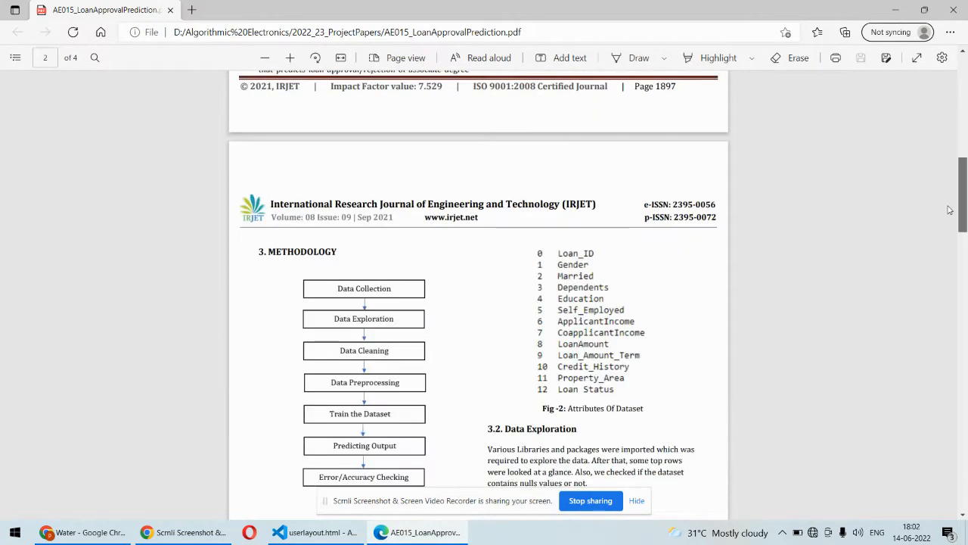
scroll(down, 3)
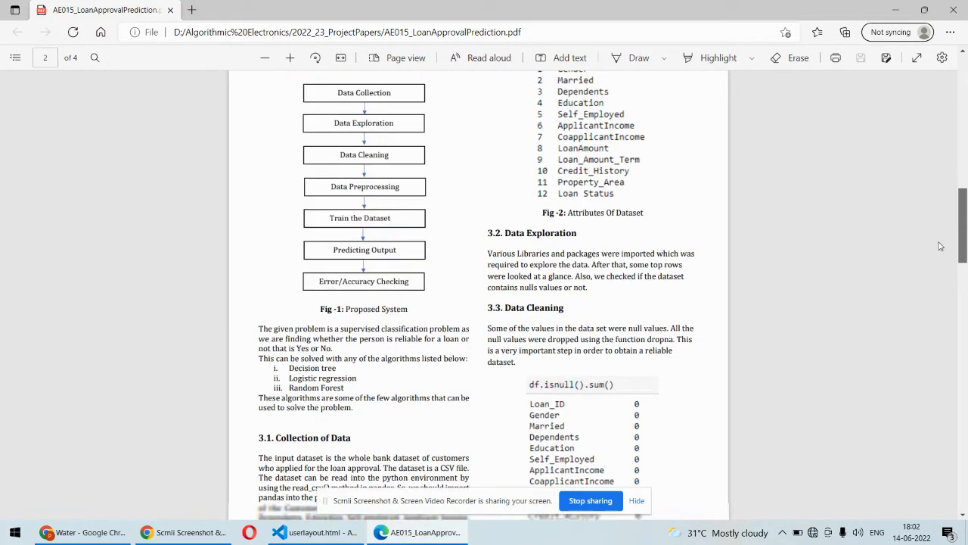
scroll(down, 3)
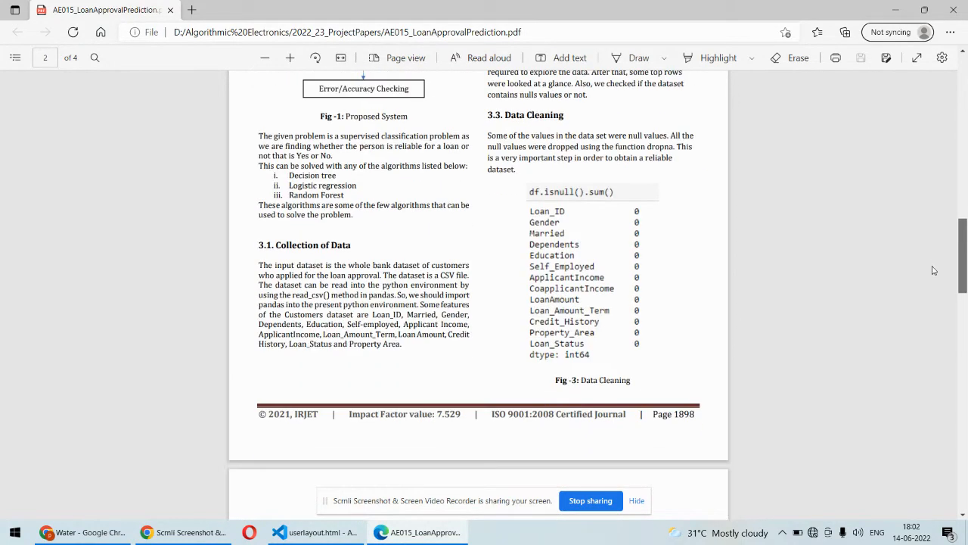
scroll(down, 3)
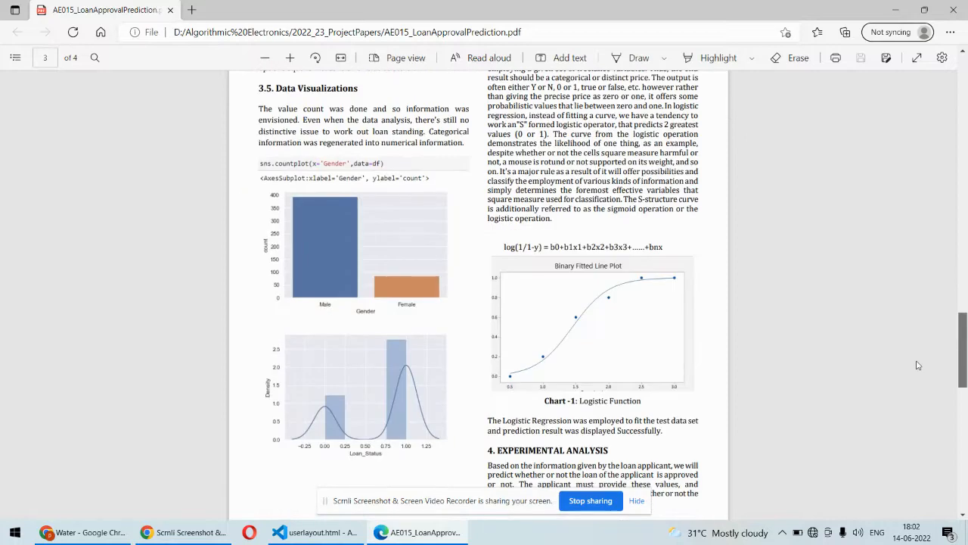
scroll(down, 3)
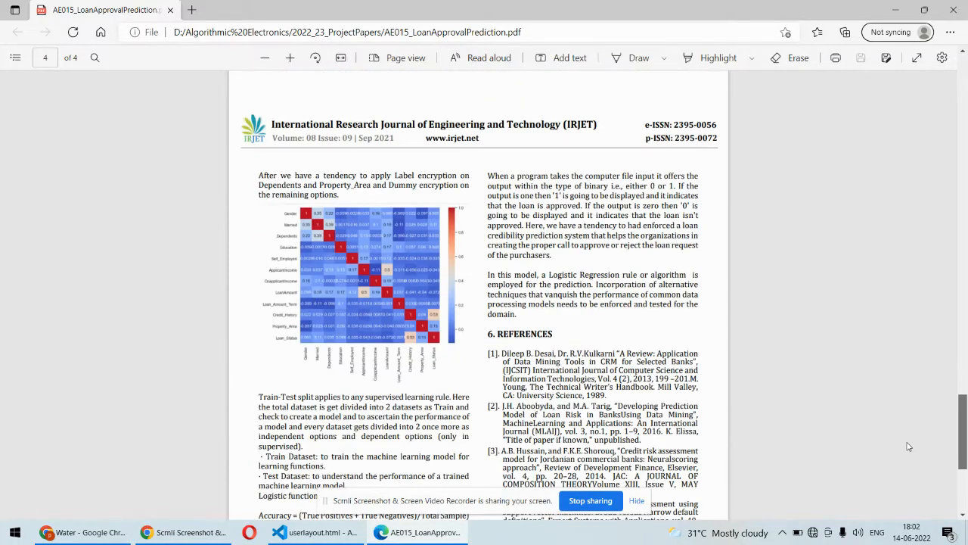
scroll(down, 3)
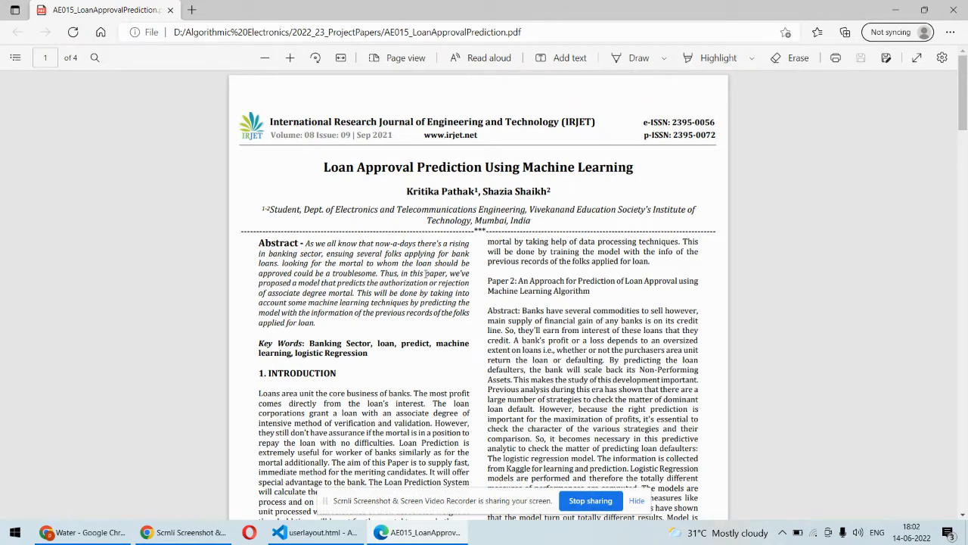
mouse_move(230, 327)
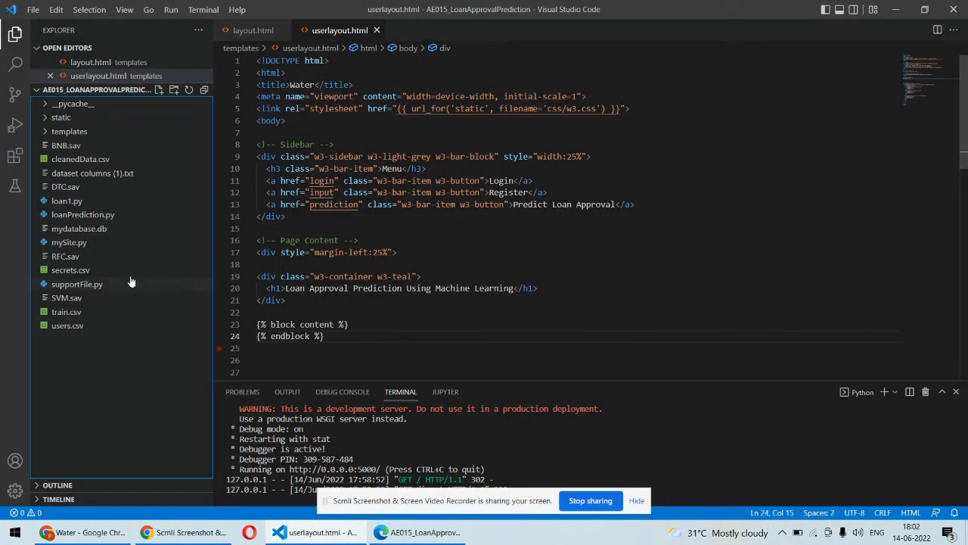
click(69, 256)
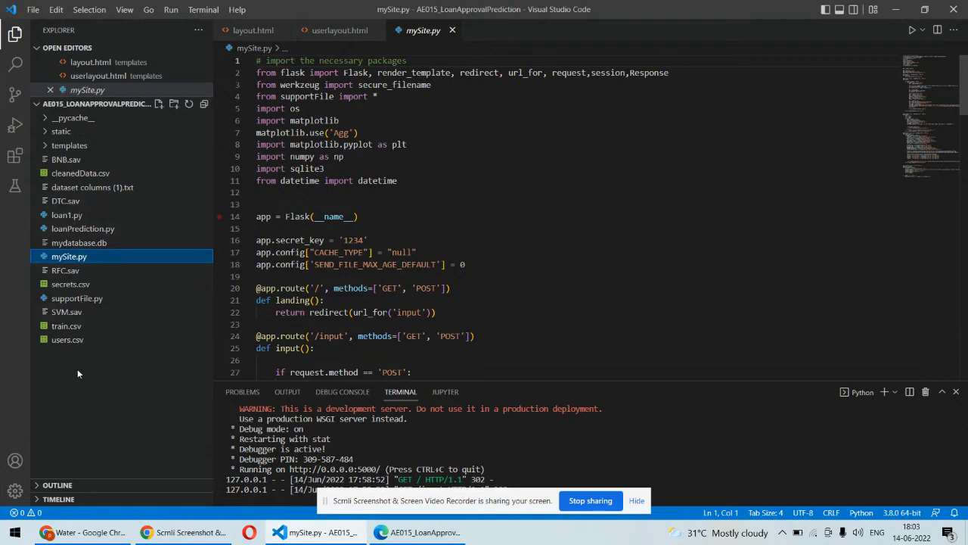
mouse_move(34, 150)
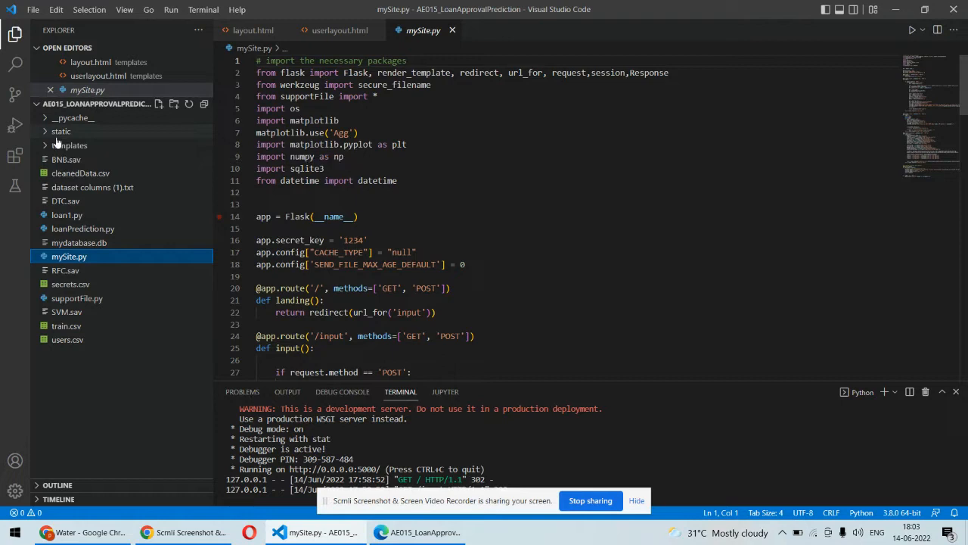
Step: Browse the templates and static folders in the Explorer, collapsing static again
click(70, 146)
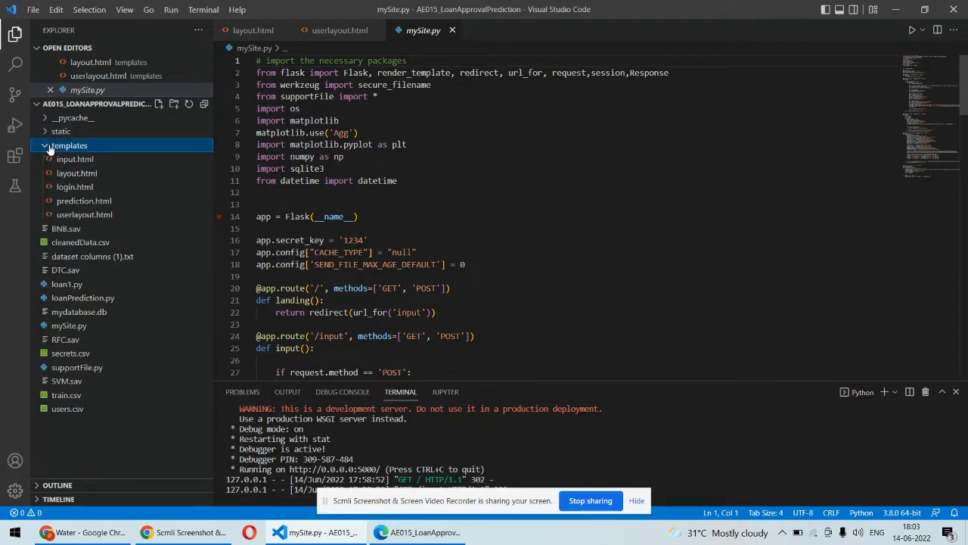
click(61, 130)
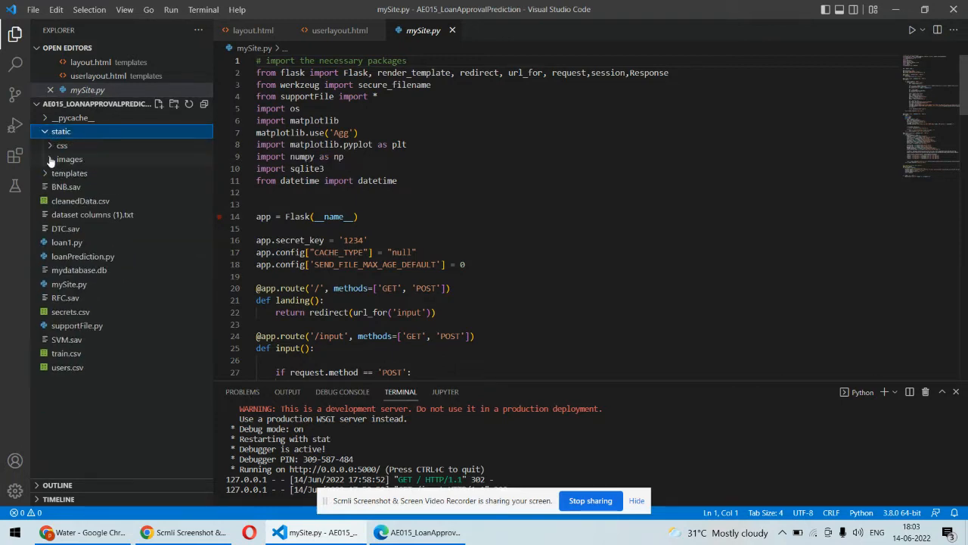
click(61, 130)
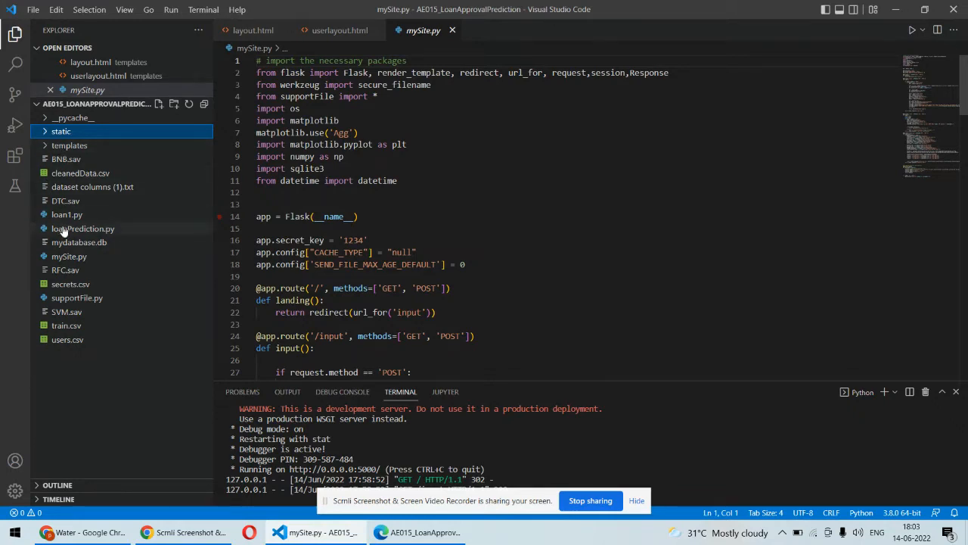
mouse_move(68, 339)
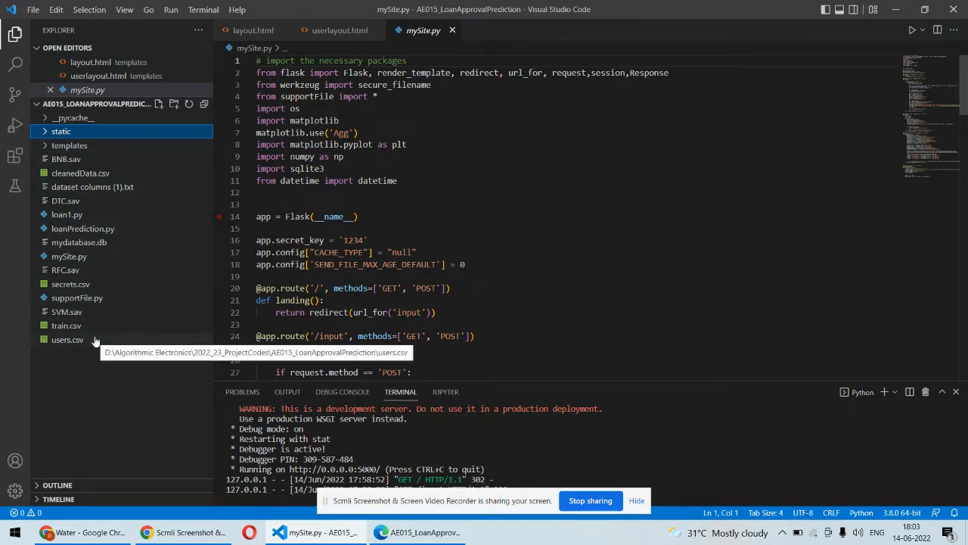
mouse_move(80, 172)
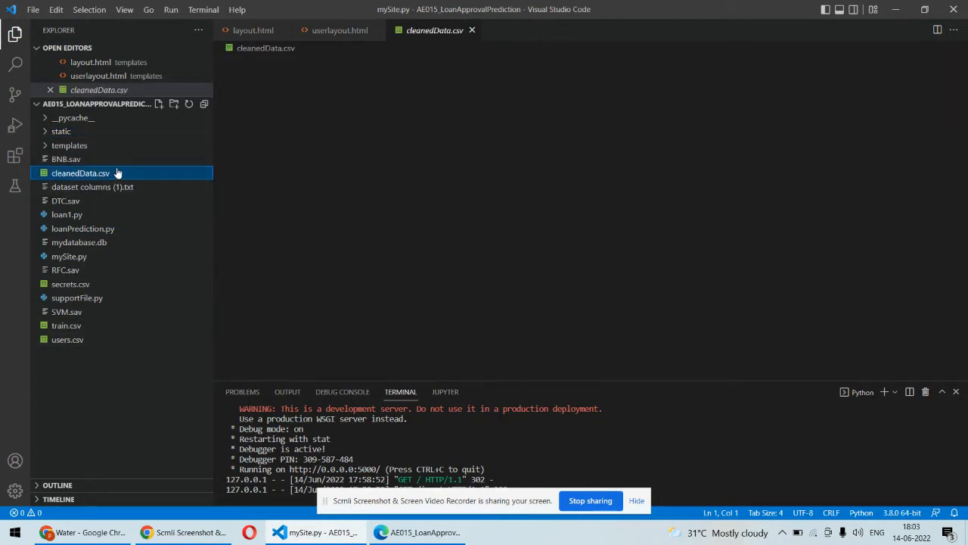
Step: View the rows of cleanedData.csv, return to mySite.py, then switch to the running Flask app
double_click(80, 173)
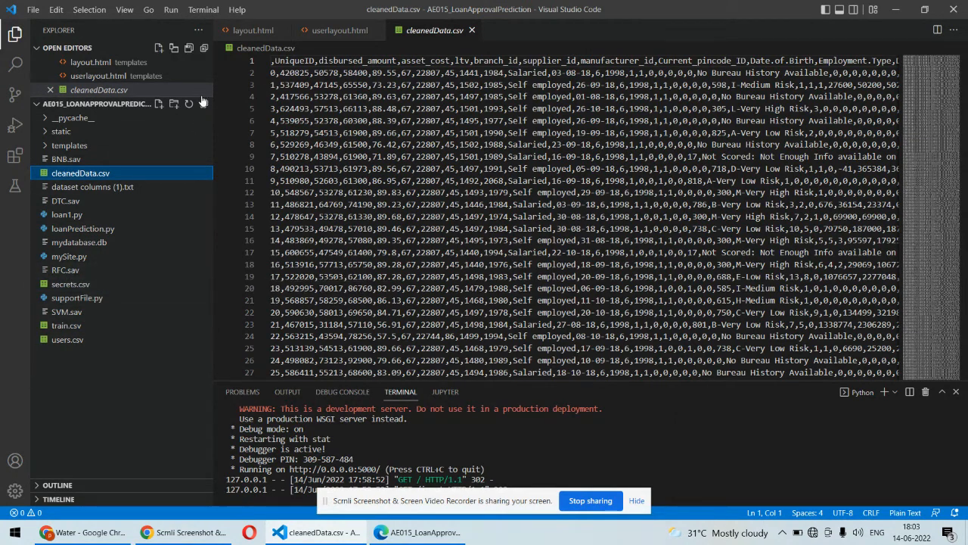
mouse_move(72, 256)
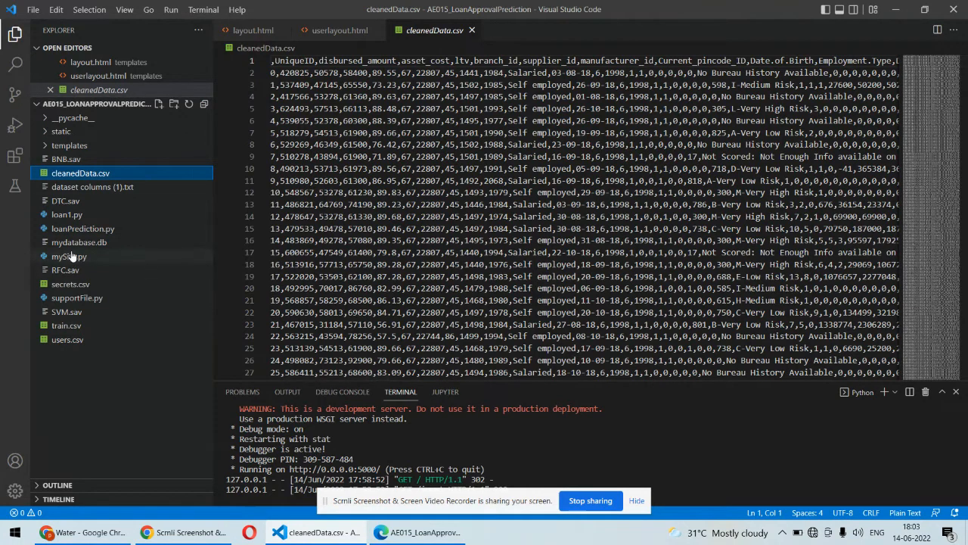
click(70, 256)
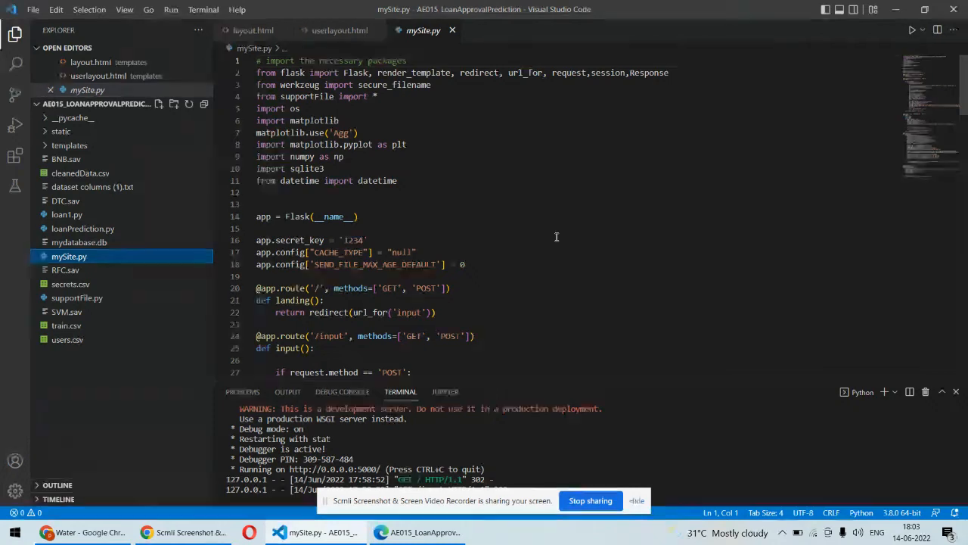
mouse_move(505, 191)
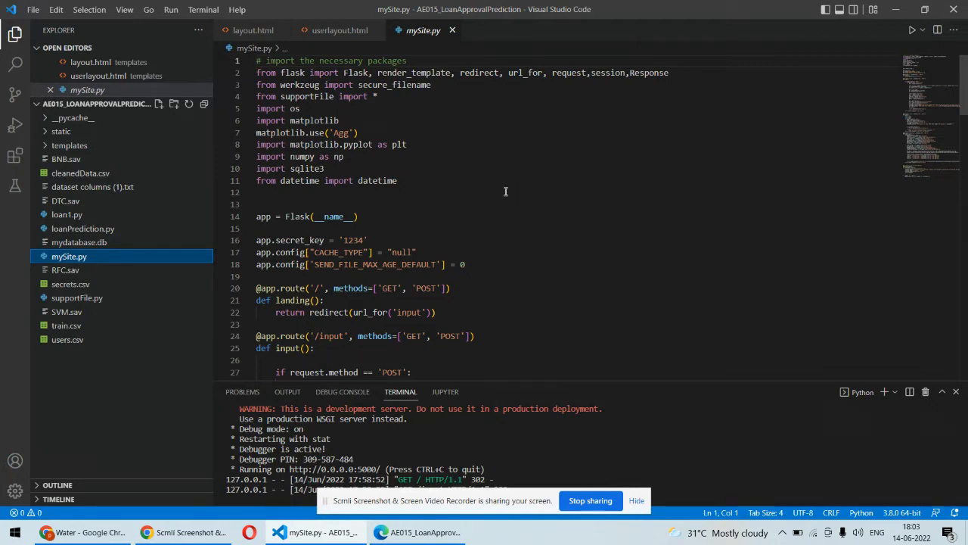
click(67, 533)
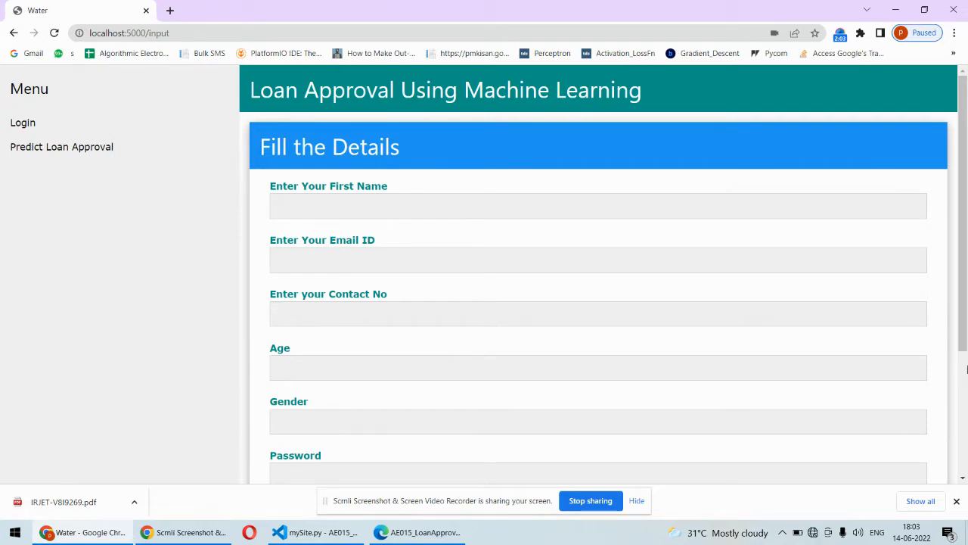
mouse_move(963, 144)
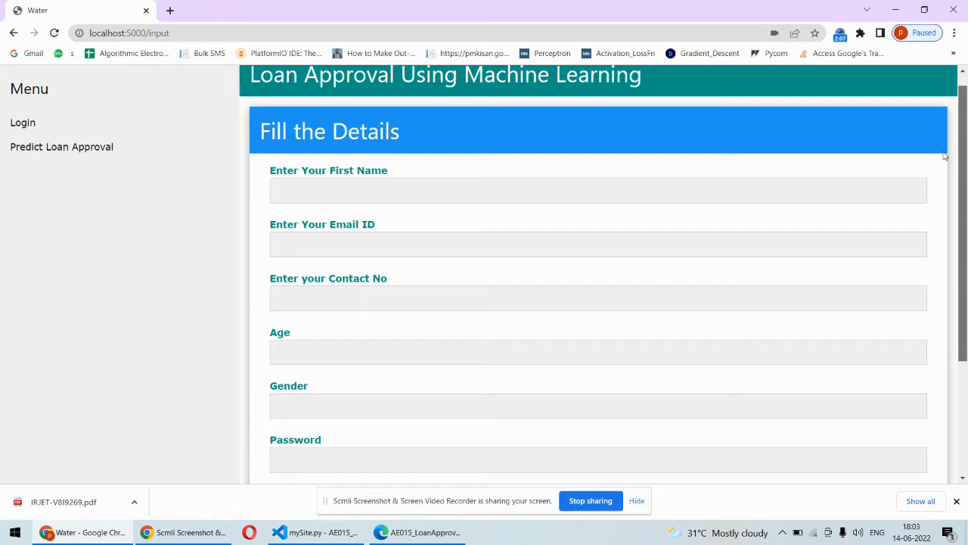
Step: Reload the details page and show the Predict Loan Approval form, scrolling through its fields
click(600, 191)
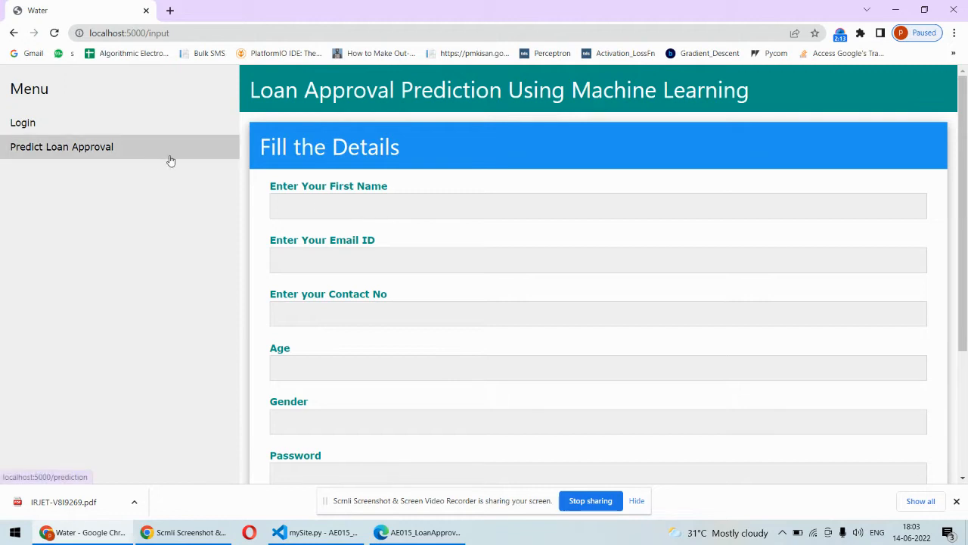
click(23, 122)
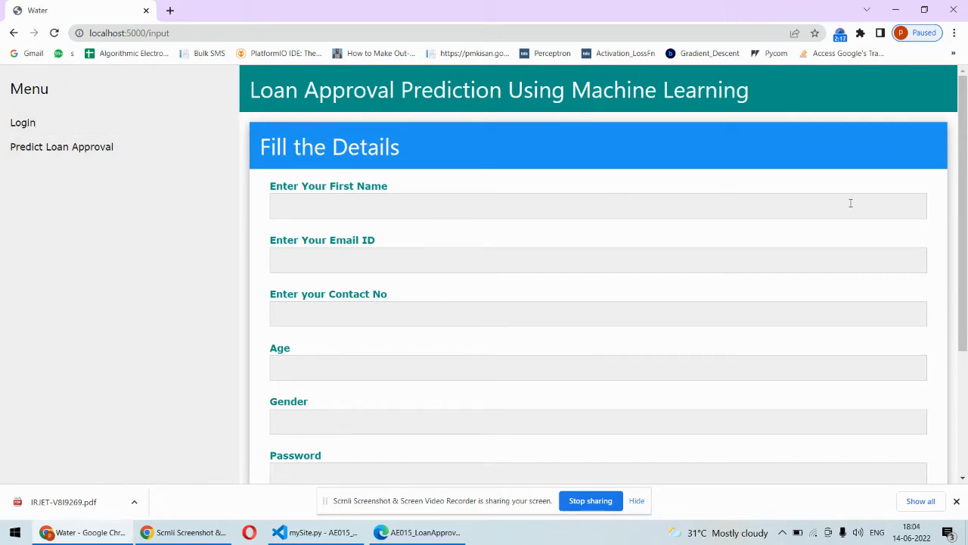
scroll(down, 3)
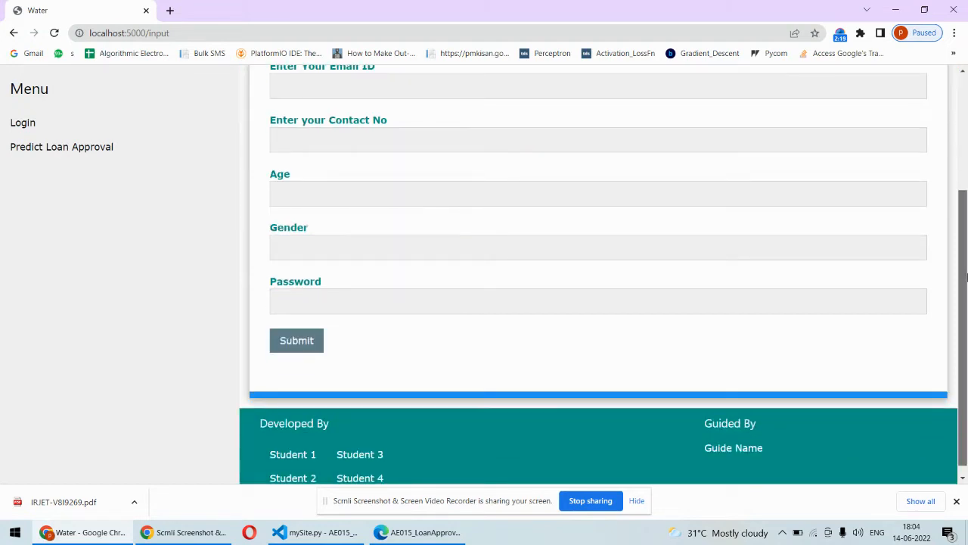
scroll(up, 3)
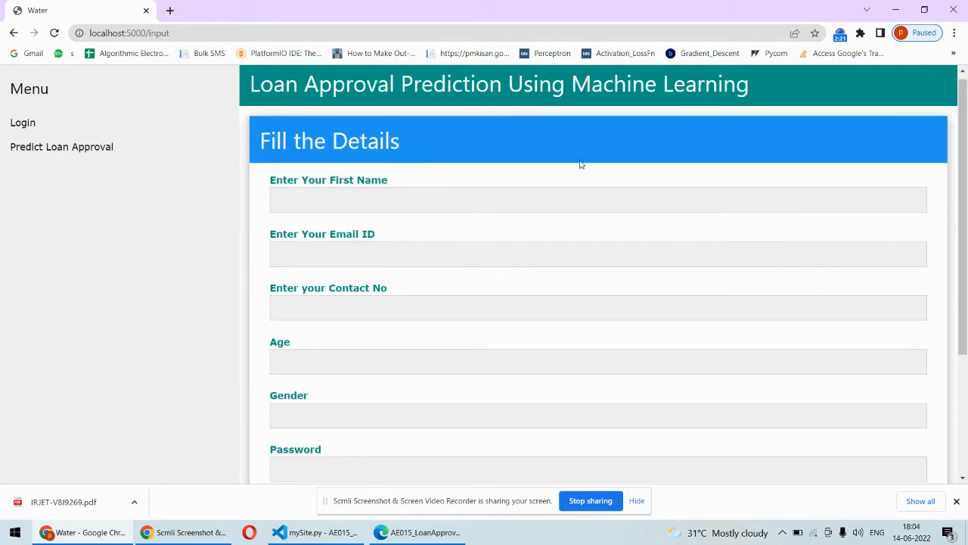
mouse_move(22, 121)
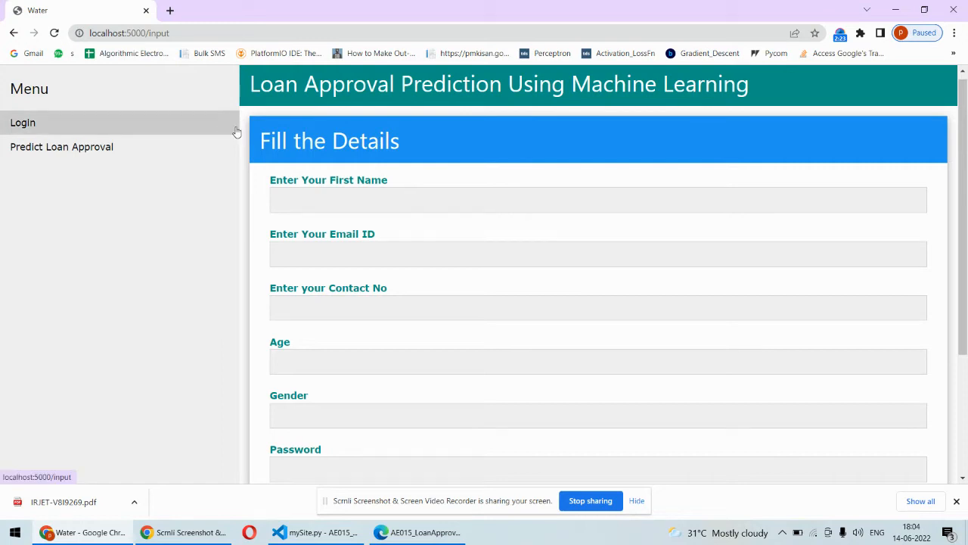
mouse_move(470, 197)
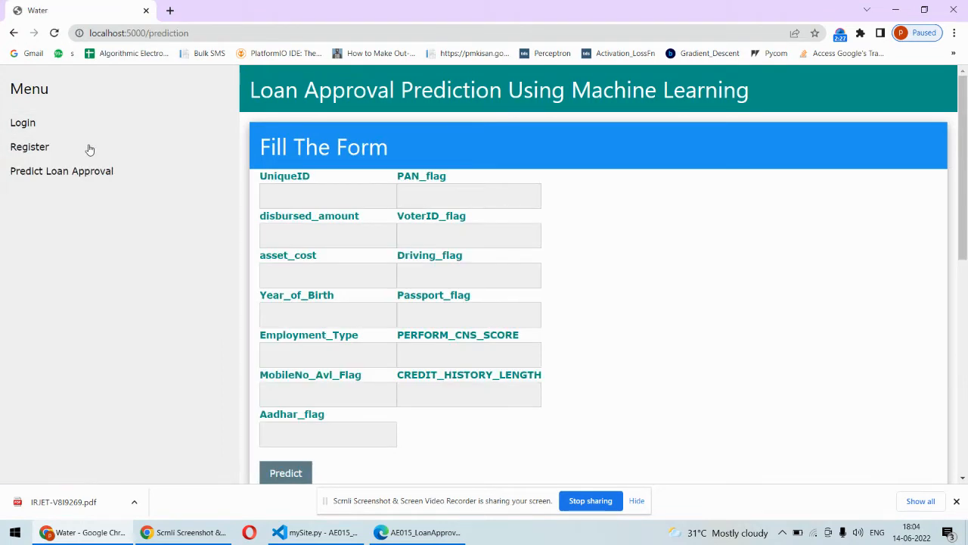
Step: Enter applicant values UniqueID 420825, asset_cost 58400, flag 1 and PERFORM_CNS_SCORE 0 into the form
text(420825)
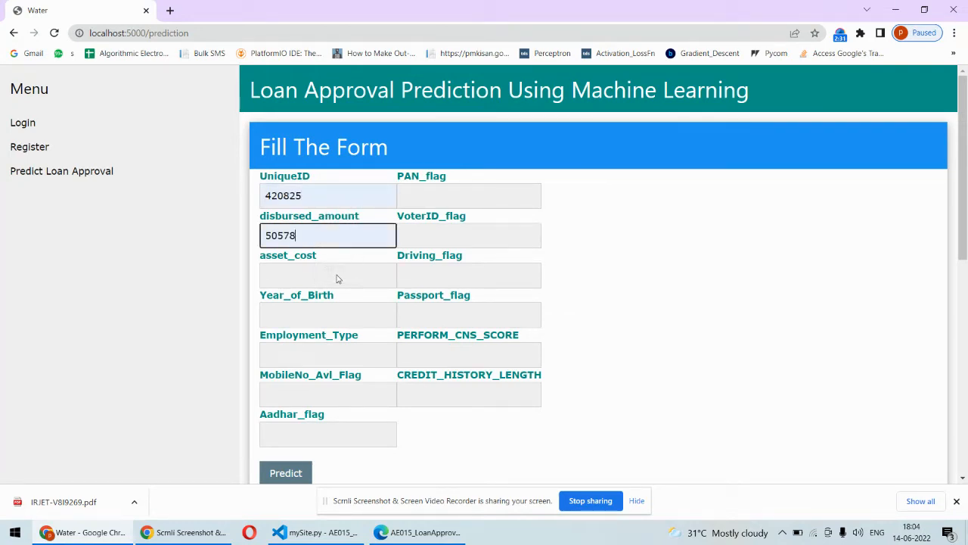
text(58400)
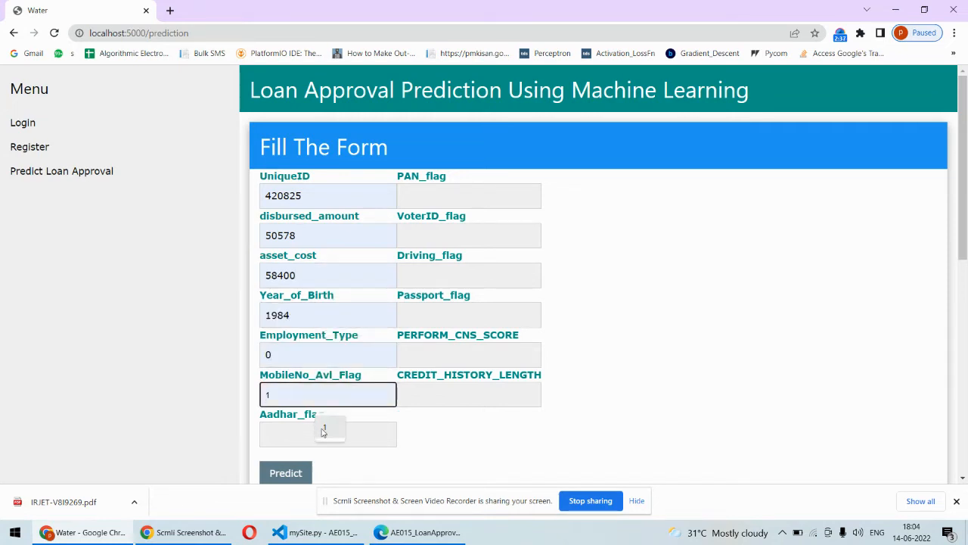
text(1)
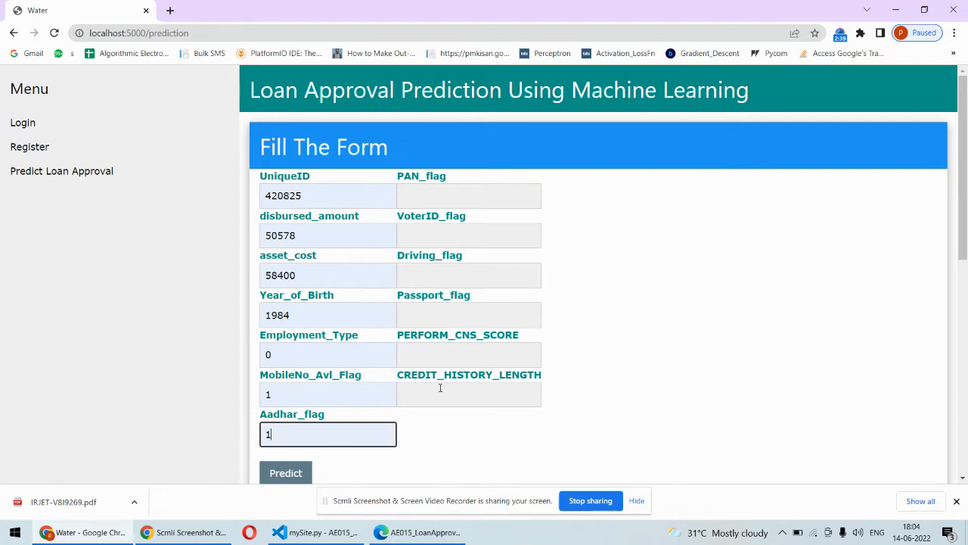
click(469, 354)
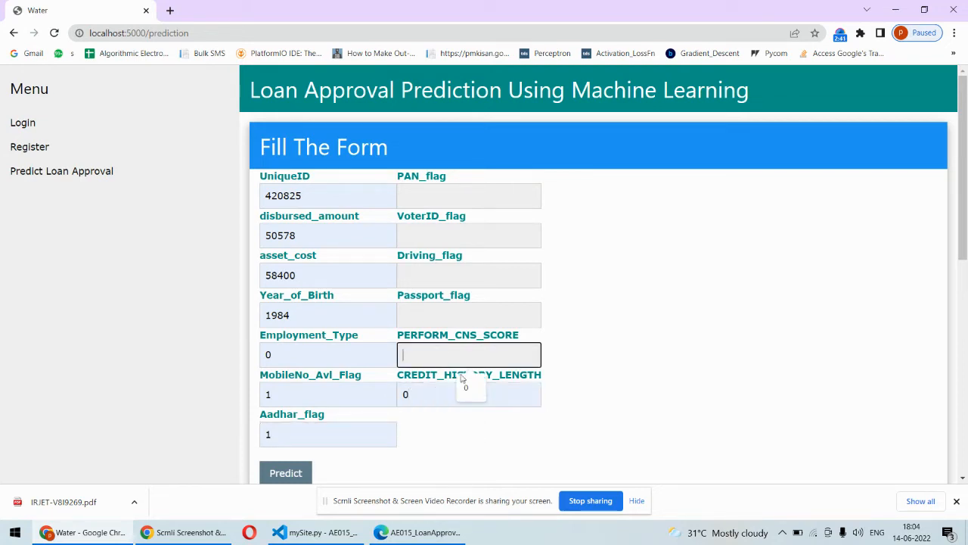
text(0)
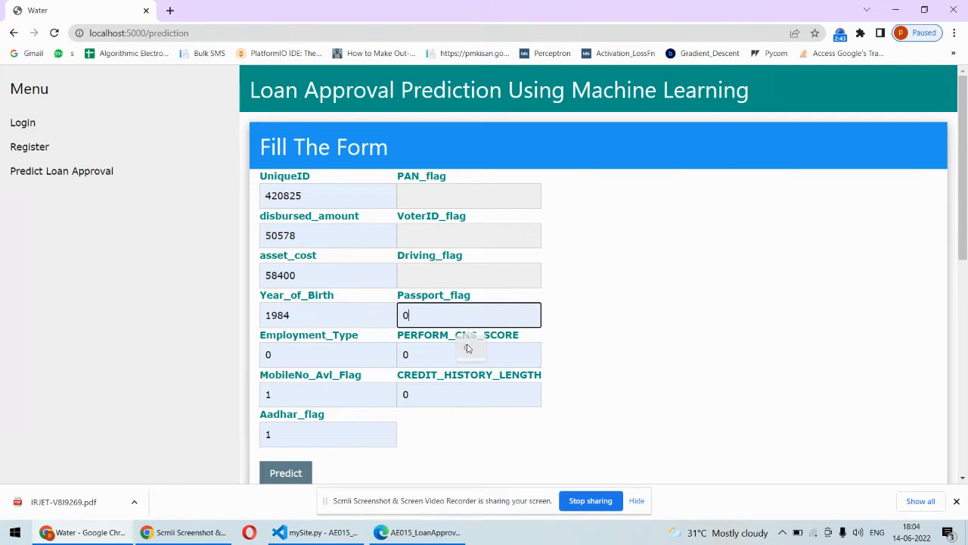
click(469, 236)
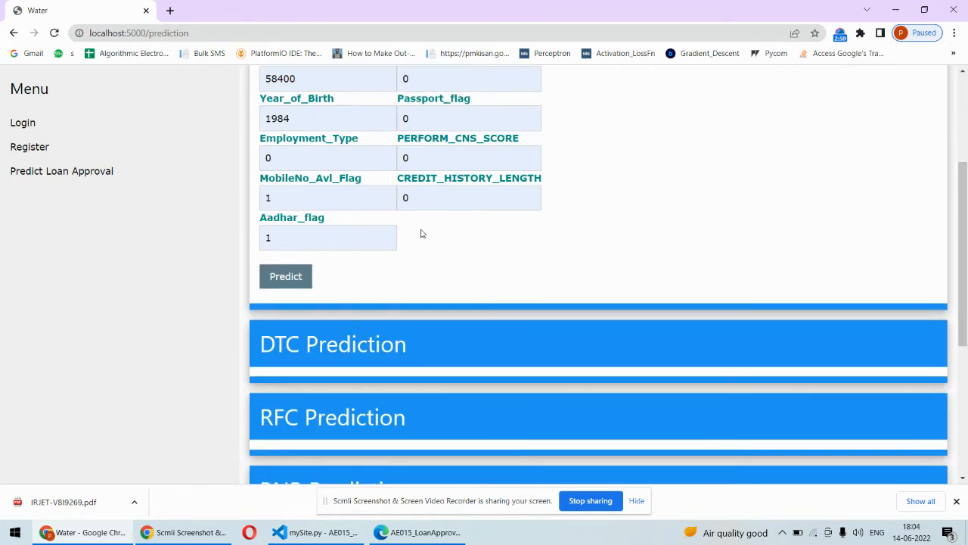
Step: Submit the details and highlight the DTC and RFC results, both Not Approved
click(286, 276)
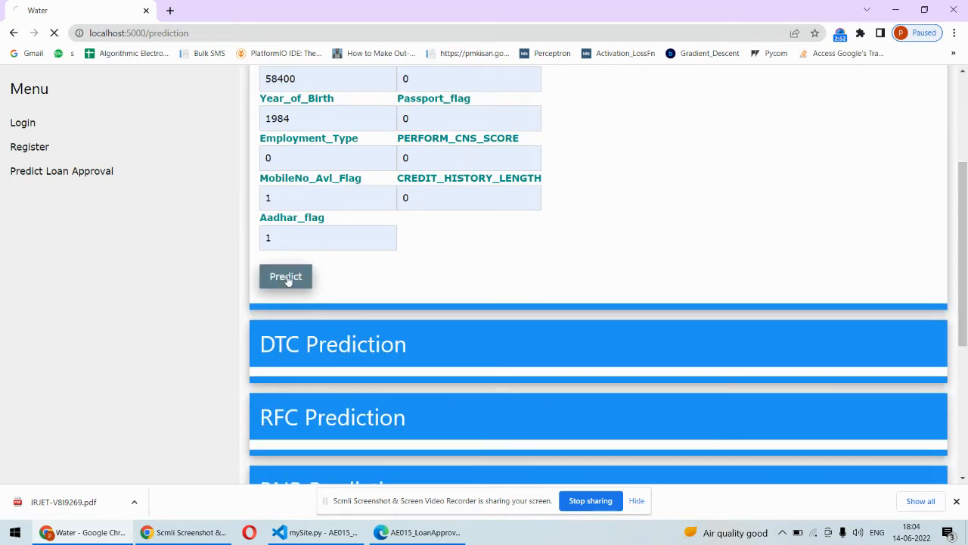
click(284, 275)
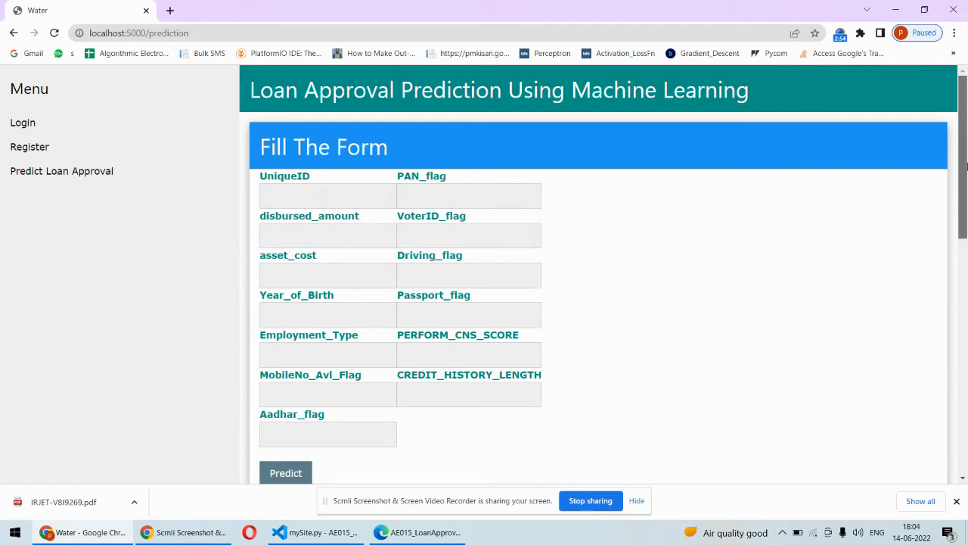
click(286, 472)
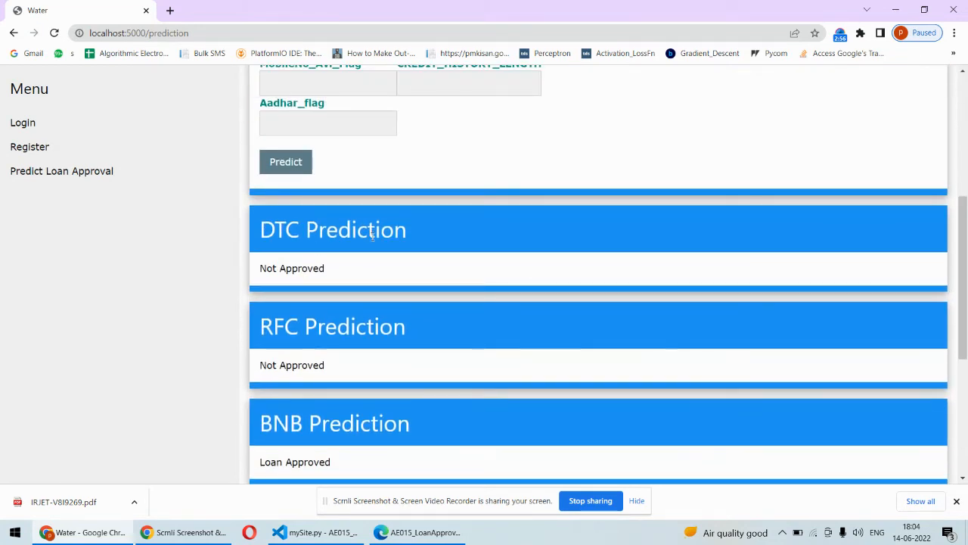
double_click(291, 268)
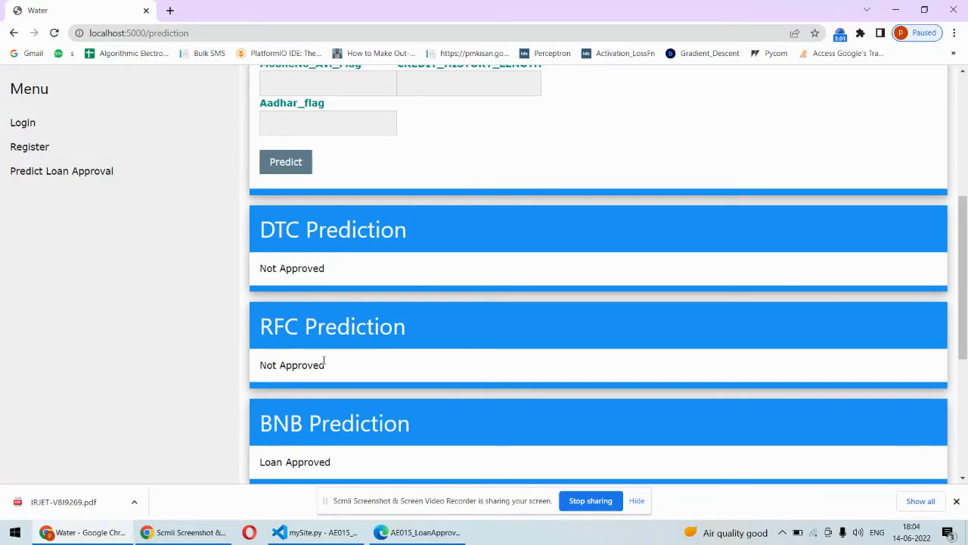
double_click(291, 365)
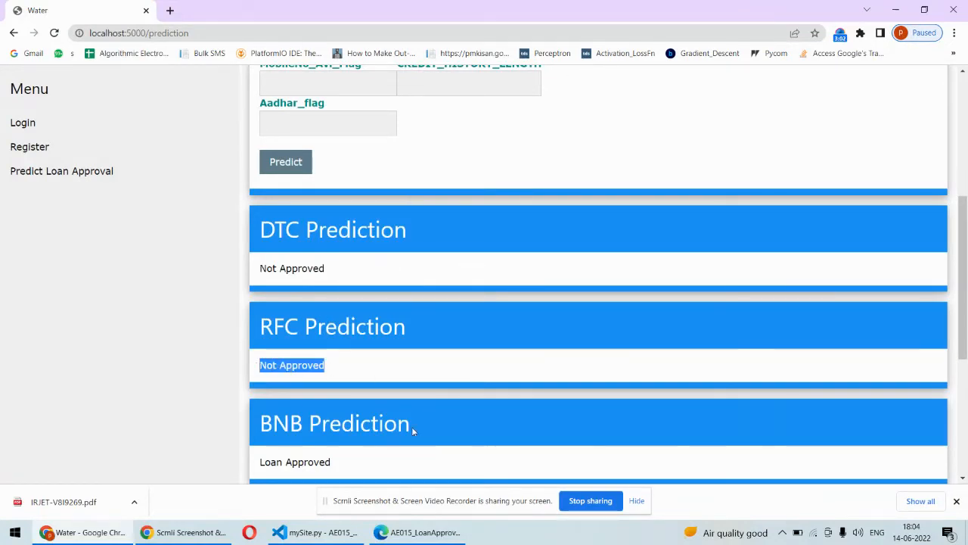
Step: Highlight the BNB and SVM Approved results and the Final Prediction Not Approved, then return to the editor
scroll(down, 3)
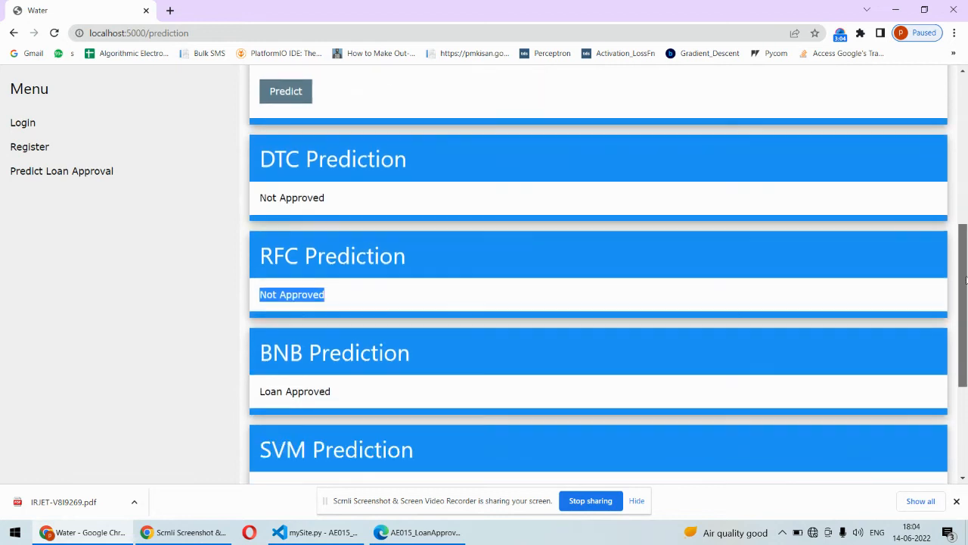
scroll(down, 3)
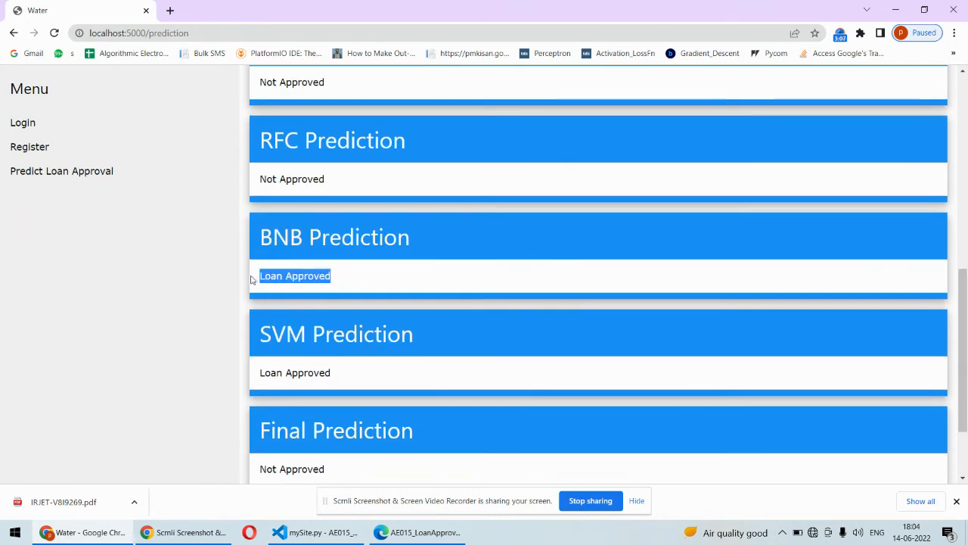
double_click(294, 373)
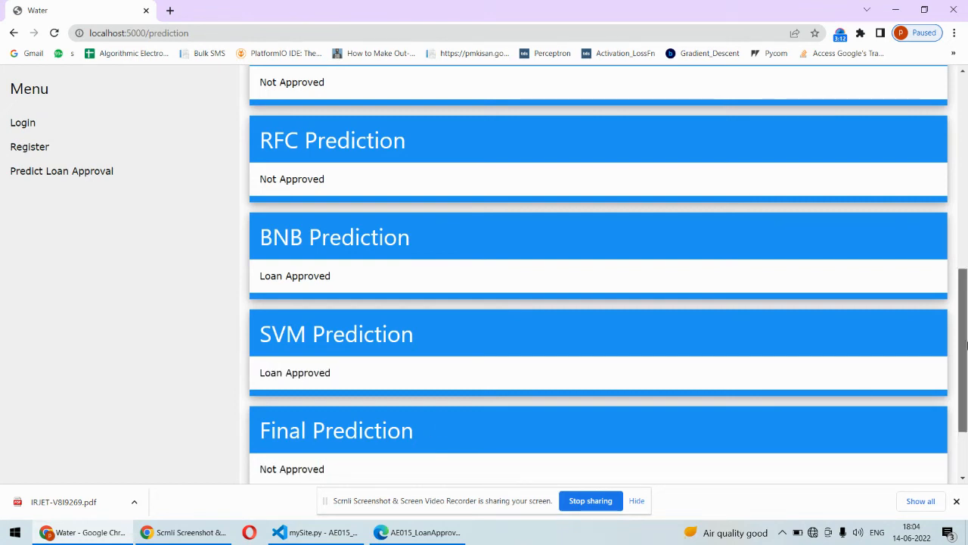
scroll(down, 3)
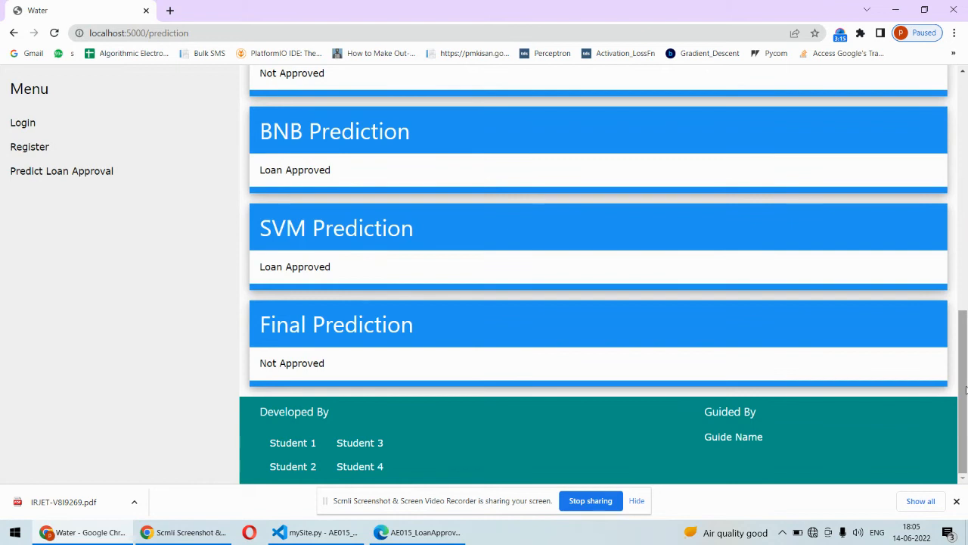
click(306, 532)
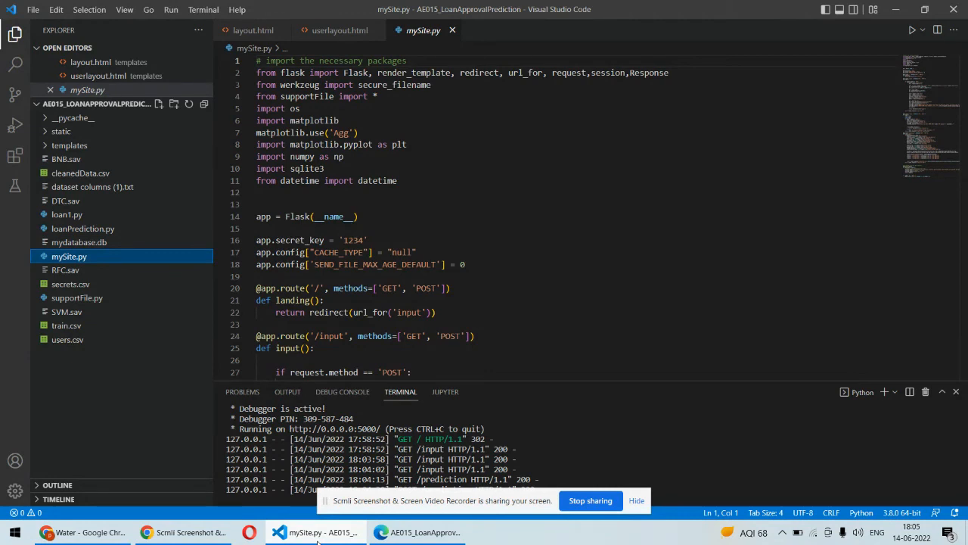
click(184, 533)
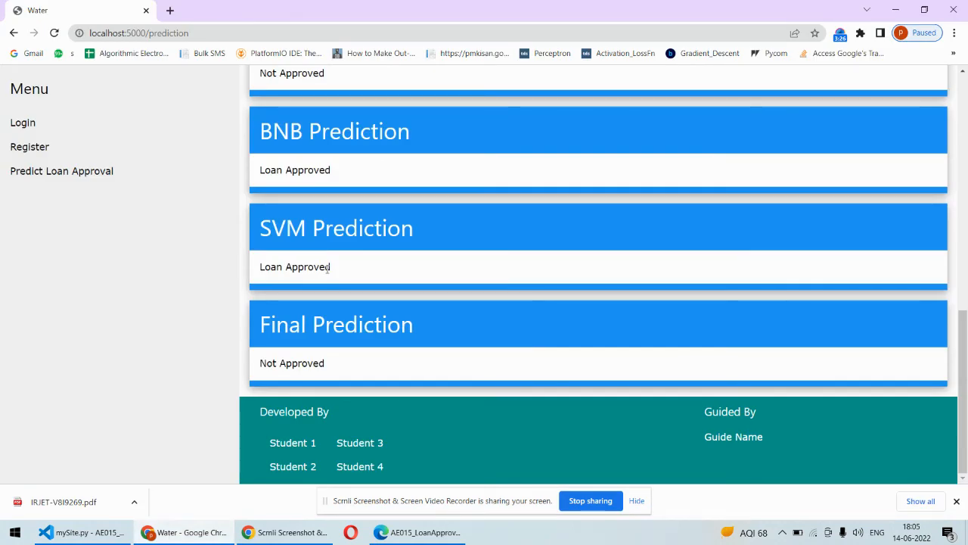
mouse_move(787, 164)
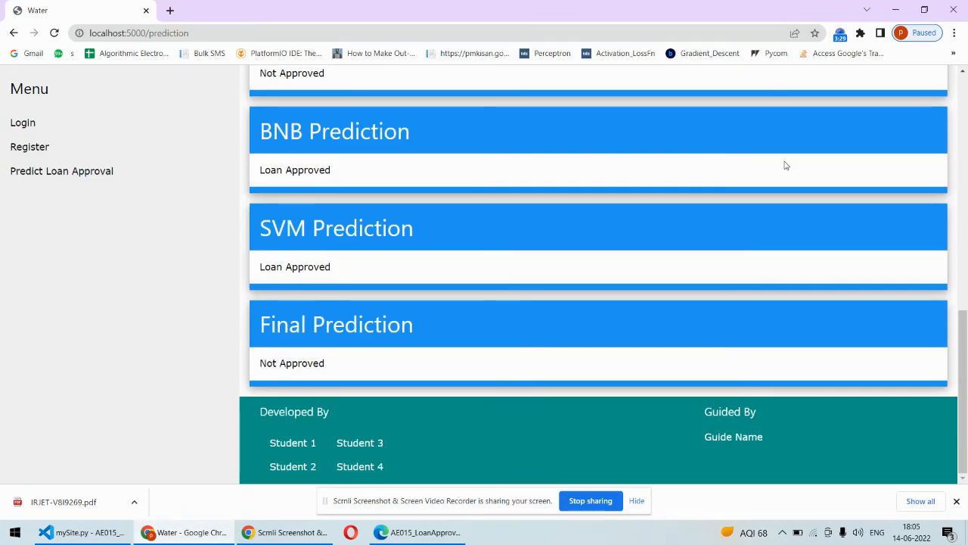